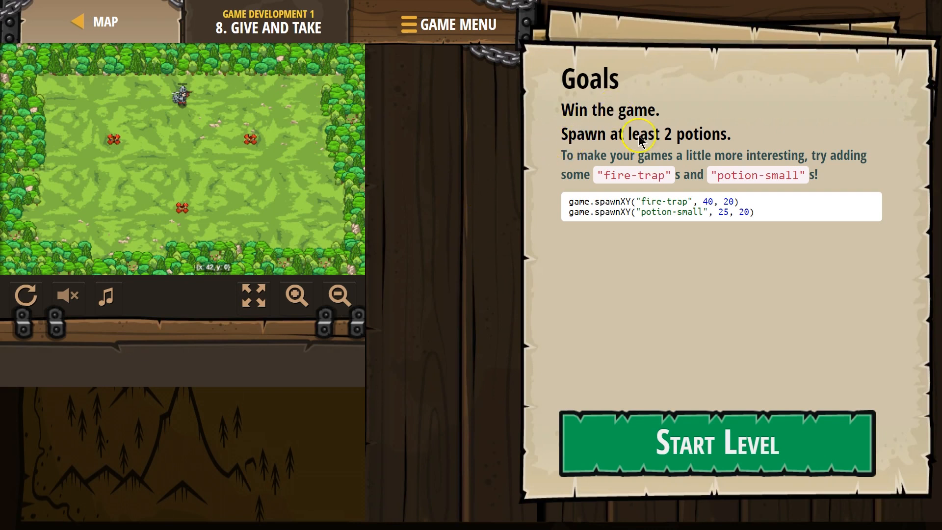
{"action": "mouse_move", "coordinate": [599, 169]}
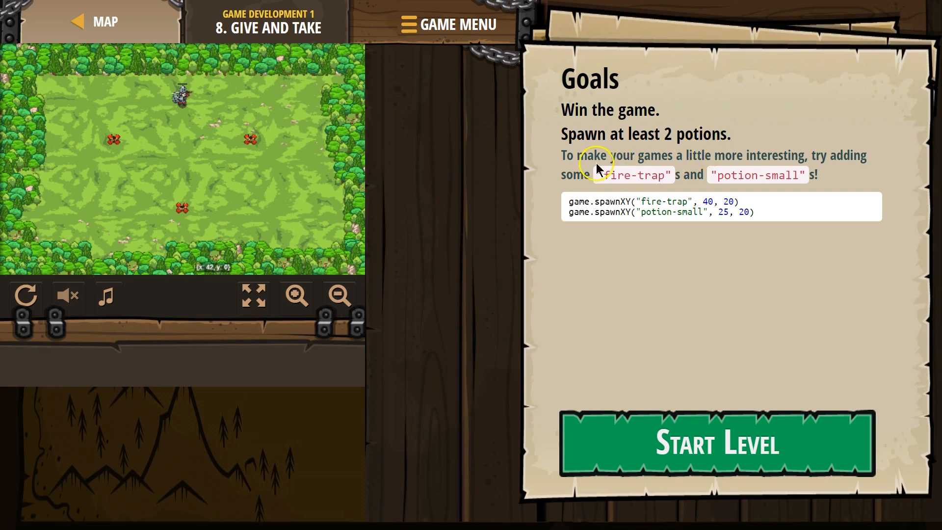
{"action": "mouse_move", "coordinate": [691, 163]}
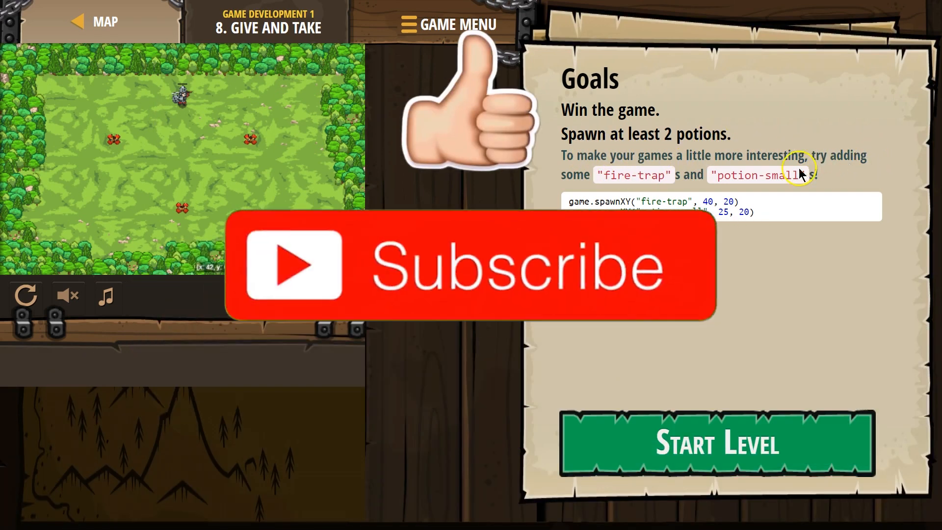
Step: Start the Give and Take level so its starter code with fire-traps loads in the editor
{"action": "left_click", "coordinate": [469, 269]}
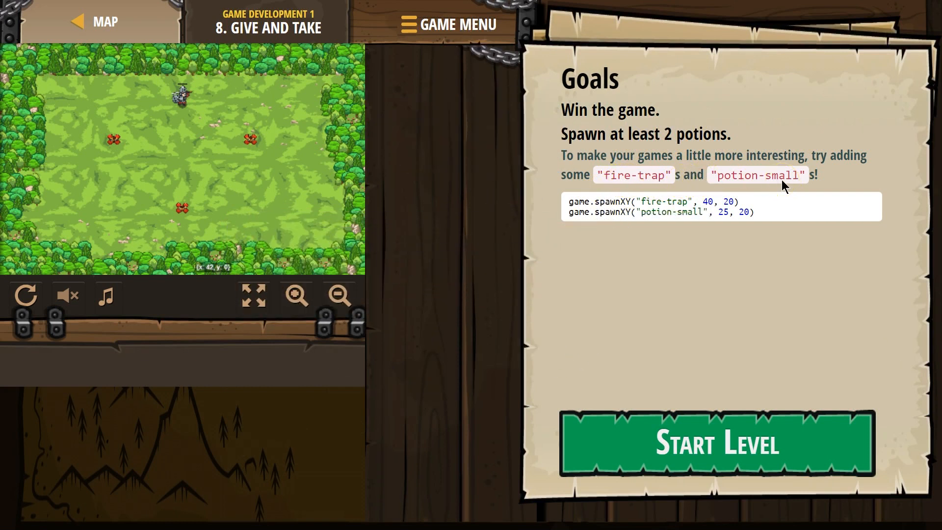
{"action": "left_click", "coordinate": [647, 201]}
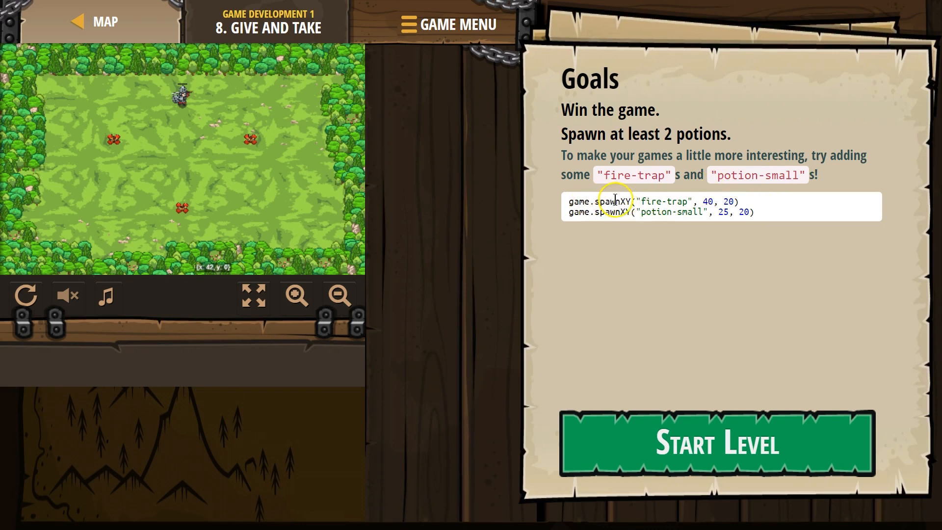
{"action": "mouse_move", "coordinate": [582, 201]}
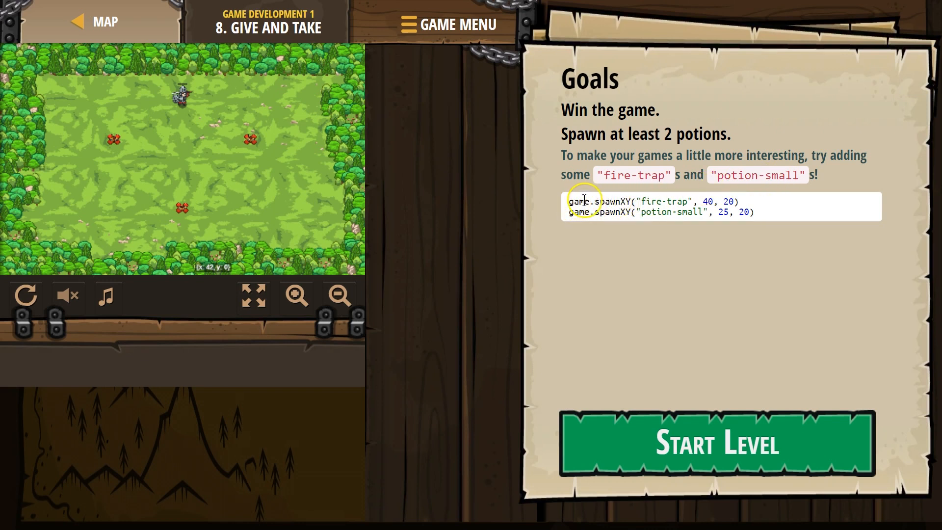
{"action": "double_click", "coordinate": [611, 202]}
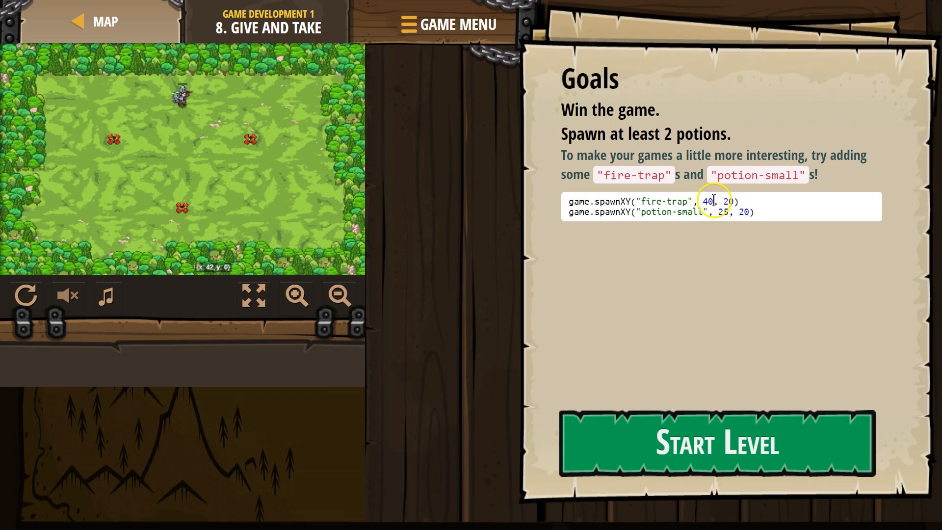
{"action": "mouse_move", "coordinate": [224, 240]}
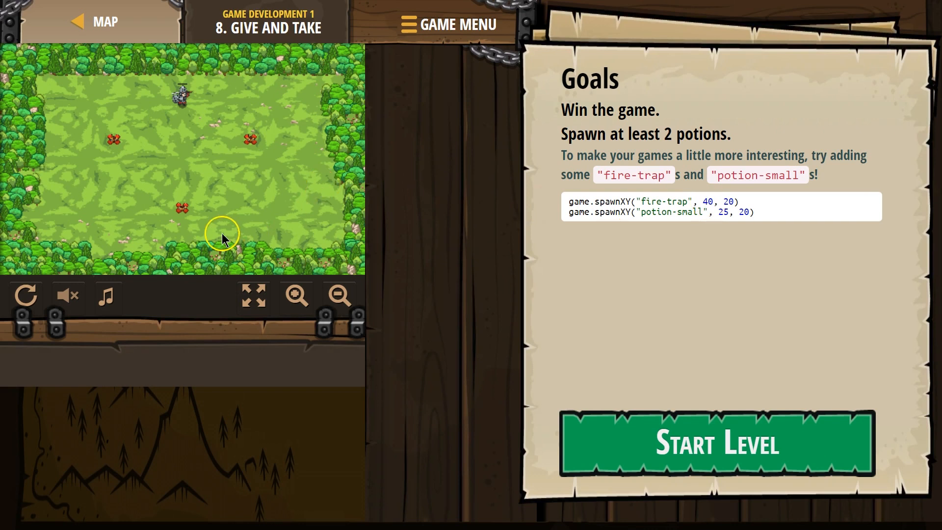
{"action": "mouse_move", "coordinate": [293, 231]}
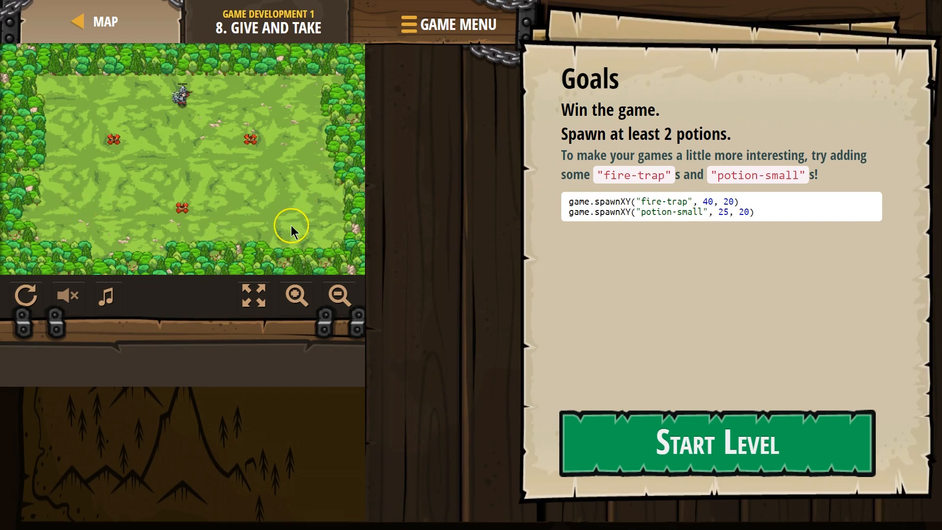
{"action": "mouse_move", "coordinate": [38, 120]}
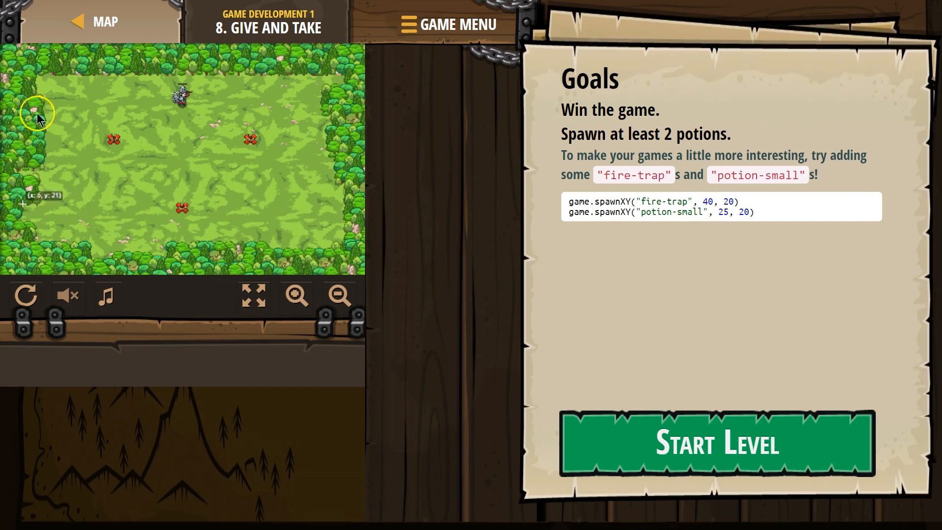
{"action": "mouse_move", "coordinate": [39, 109]}
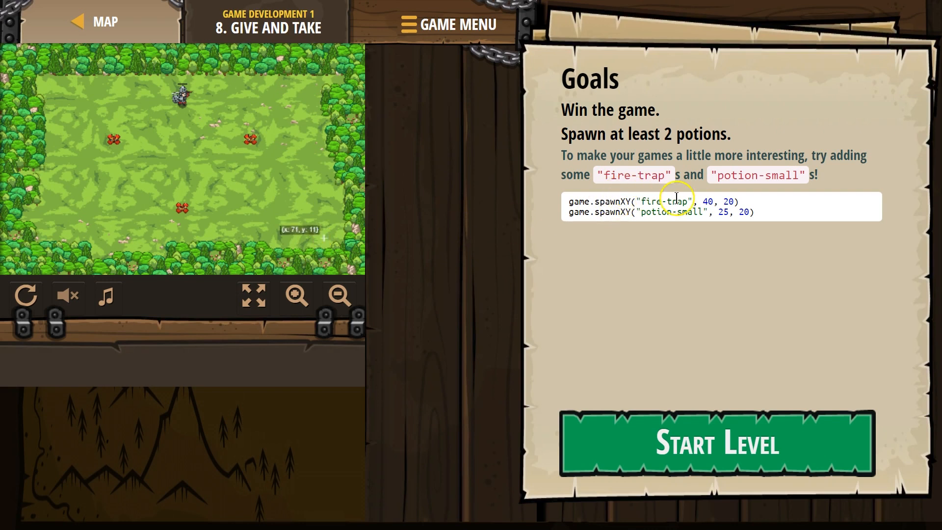
{"action": "left_click", "coordinate": [719, 447]}
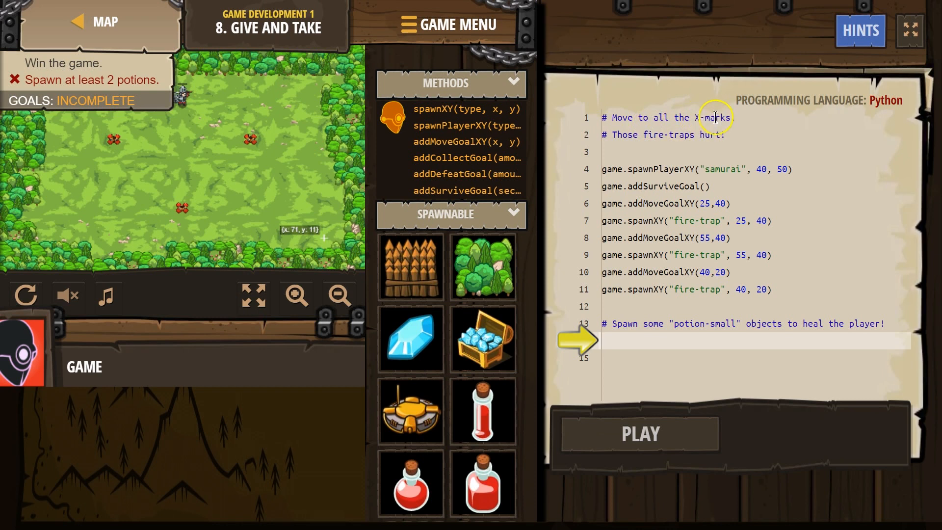
{"action": "mouse_move", "coordinate": [305, 184]}
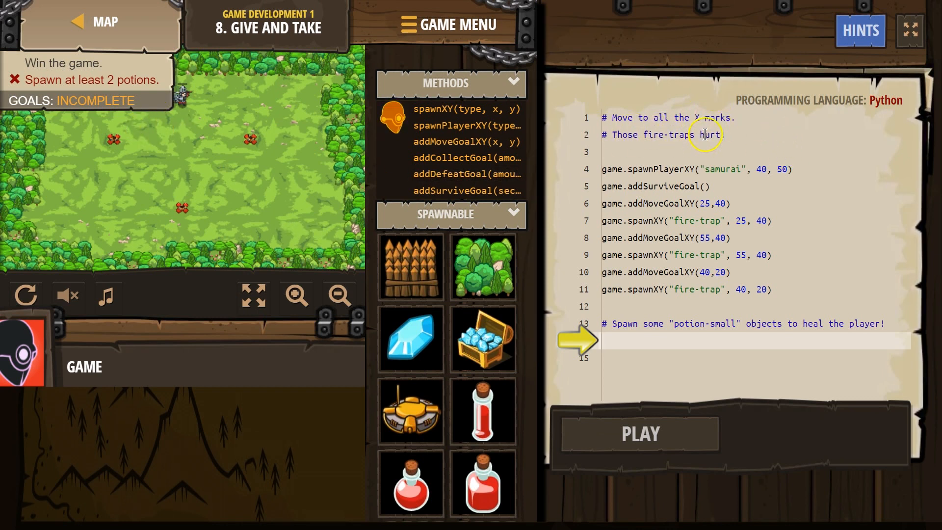
{"action": "mouse_move", "coordinate": [691, 126]}
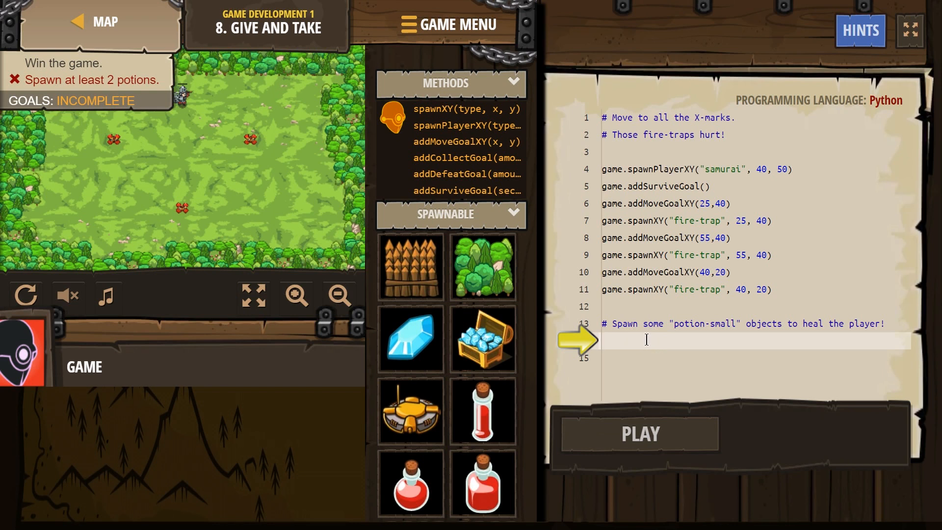
Step: Add game.spawnXY("potion-small", 35, 24) to spawn the first small potion
{"action": "type", "text": "spawnXY(\"potion-small\", 36, 30"}
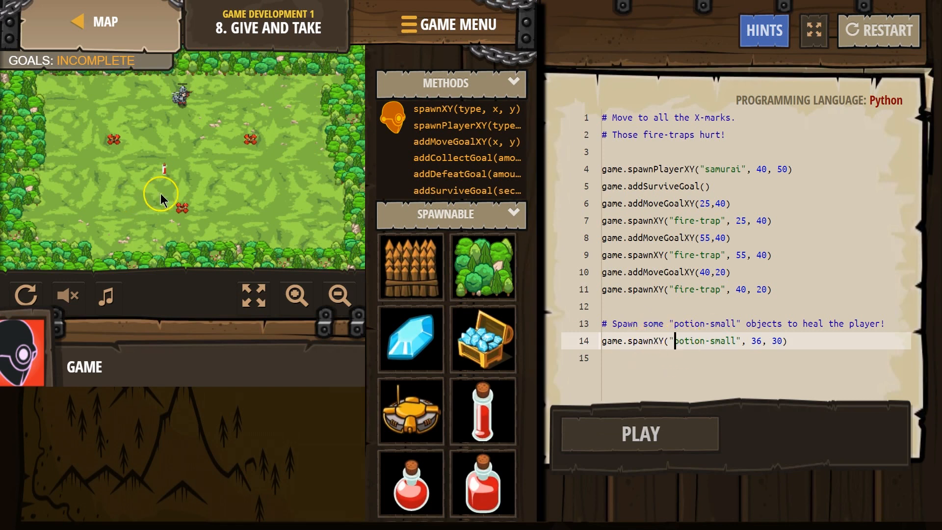
{"action": "mouse_move", "coordinate": [170, 207]}
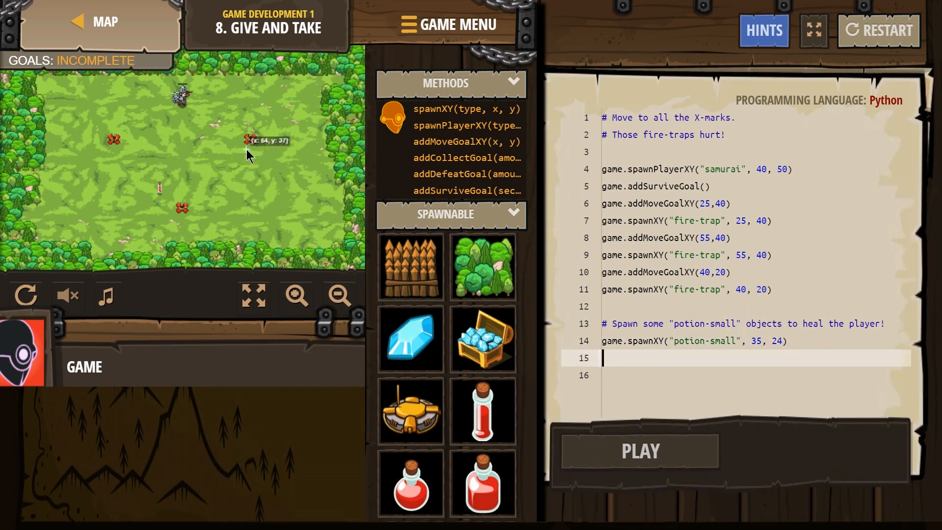
Step: Add a second game.spawnXY("potion-small", 64, 37) line after checking map coordinates
{"action": "left_click", "coordinate": [254, 161]}
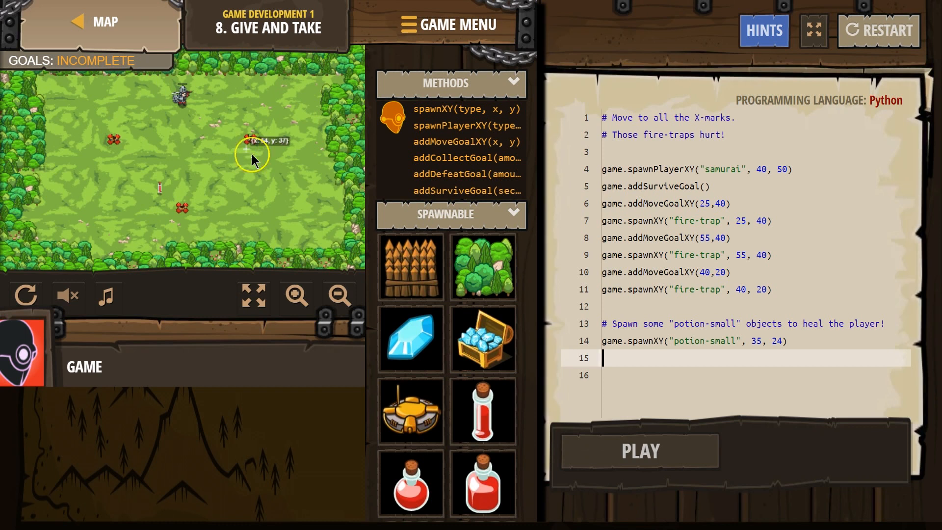
{"action": "type", "text": "spawnXY(\"potion-\", 36, 30"}
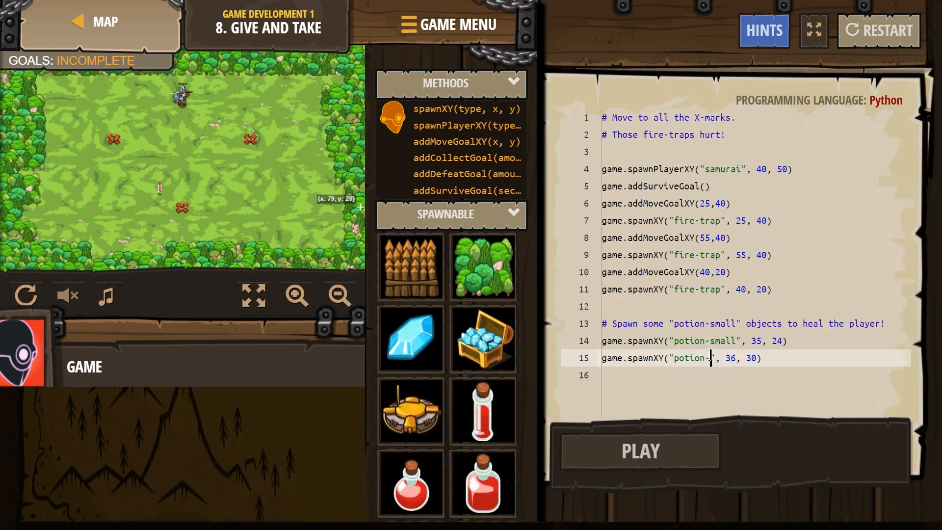
{"action": "type", "text": "small"}
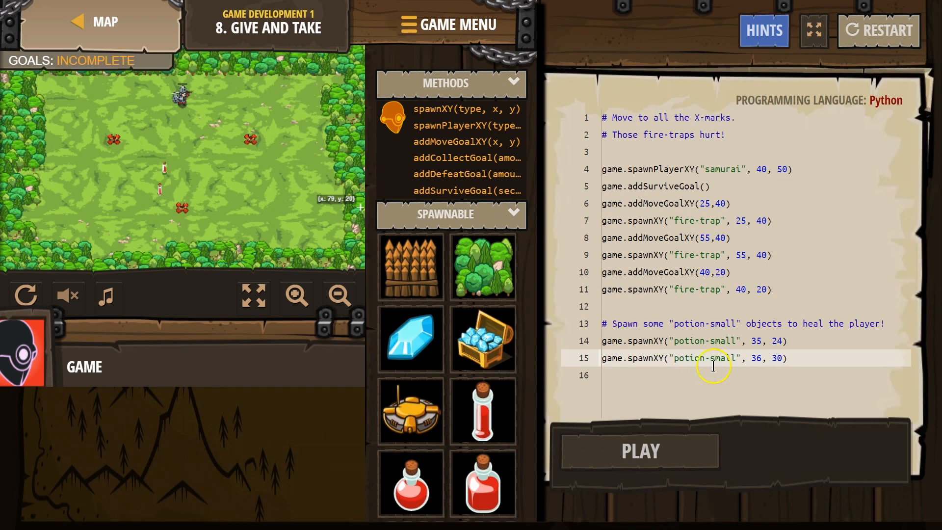
{"action": "double_click", "coordinate": [755, 358]}
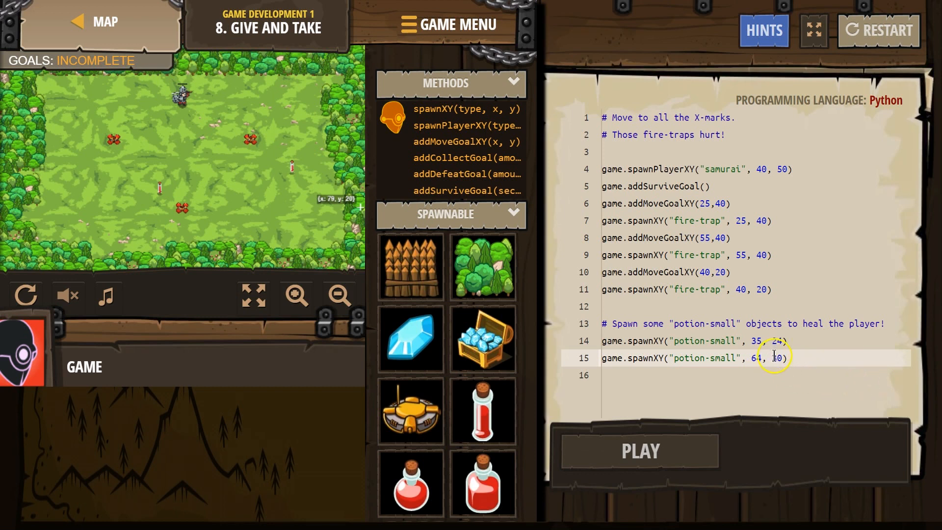
{"action": "type", "text": "37"}
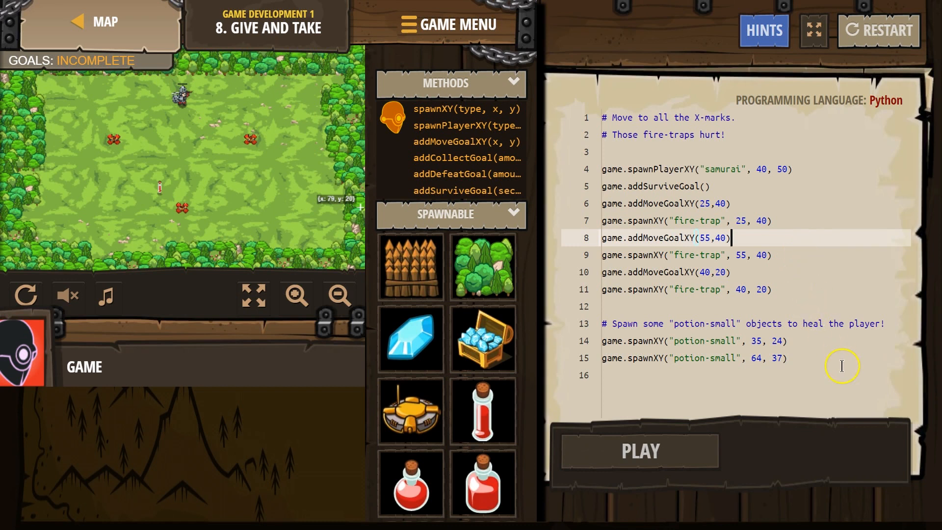
{"action": "mouse_move", "coordinate": [252, 140]}
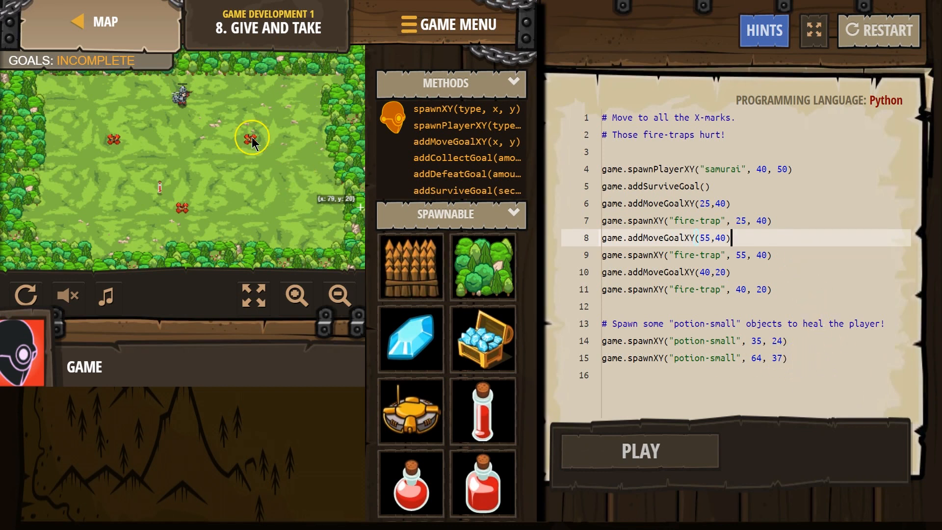
{"action": "mouse_move", "coordinate": [249, 153]}
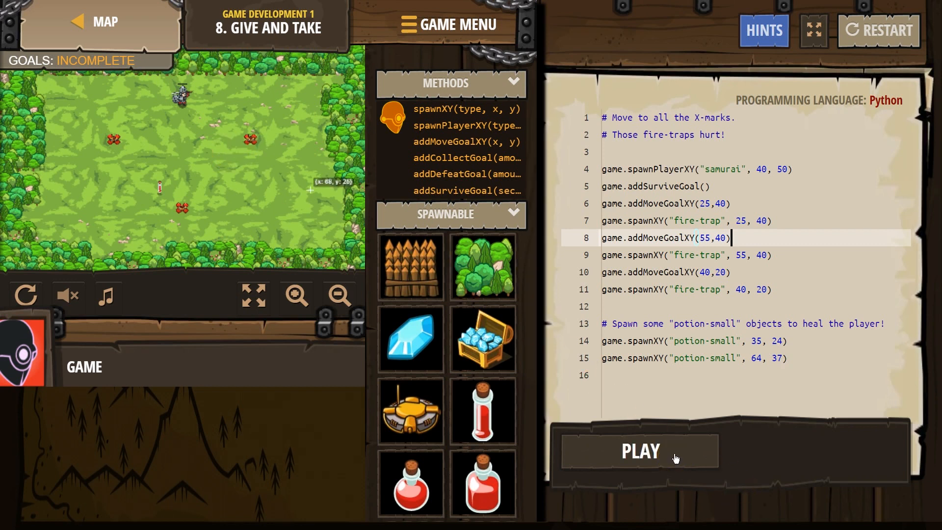
Step: Run the level with both potions spawned until Level Complete appears
{"action": "left_click", "coordinate": [641, 451]}
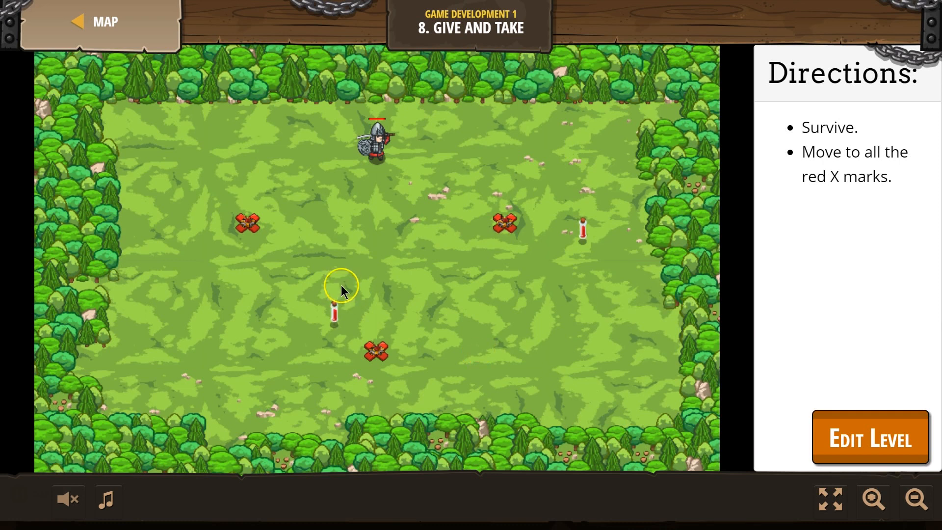
{"action": "mouse_move", "coordinate": [265, 211]}
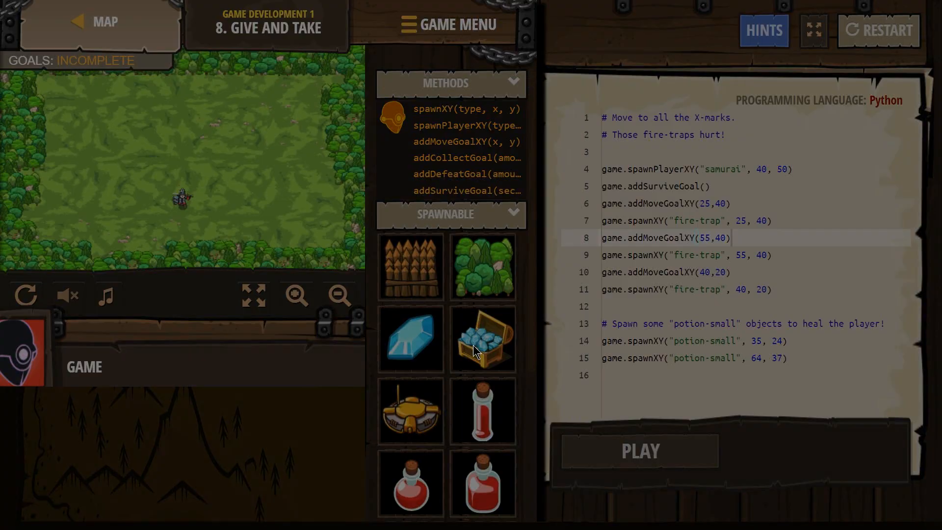
{"action": "left_click", "coordinate": [640, 451]}
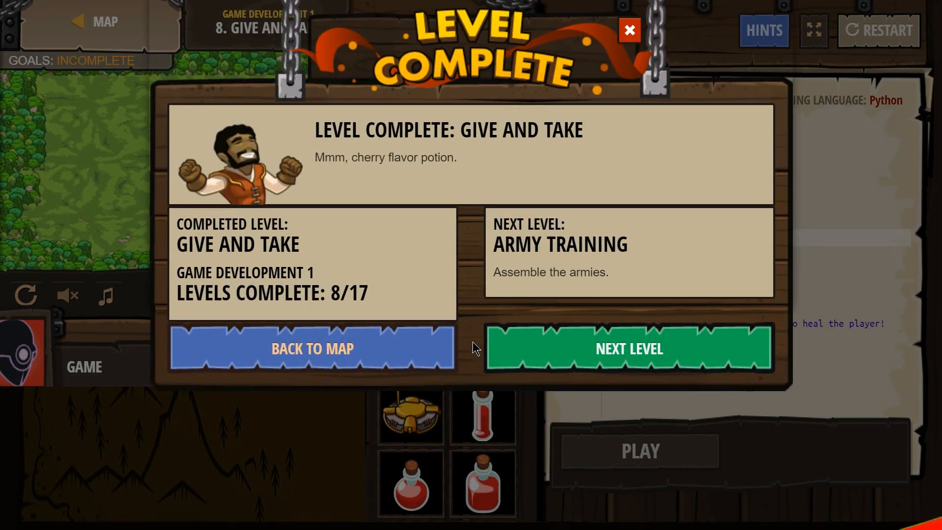